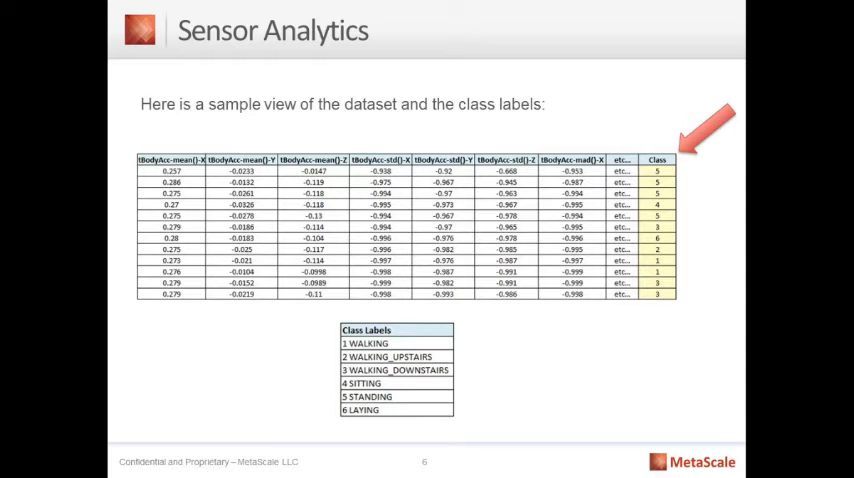
# Step: Advance past the Sensor Analytics slide showing the sample sensor dataset and class labels
pyautogui.press('Right')
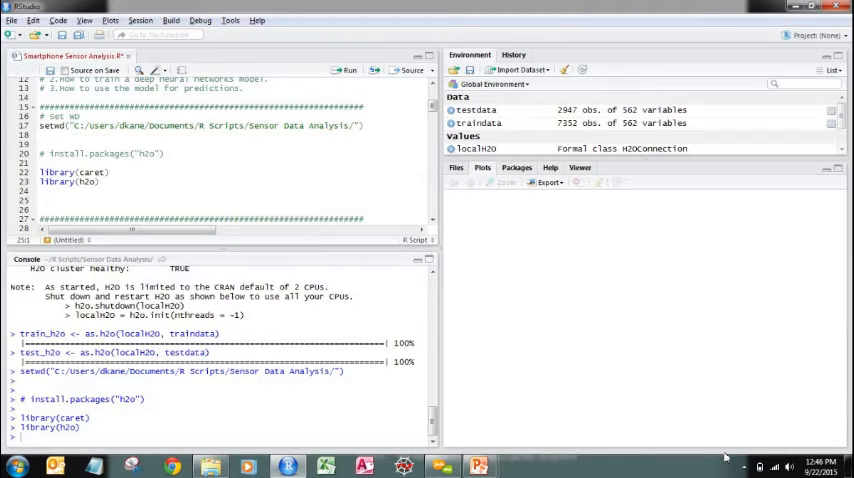
# Step: Scroll the script down to the as.factor lines for traindata$Class and testdata$Class
pyautogui.scroll(-3)
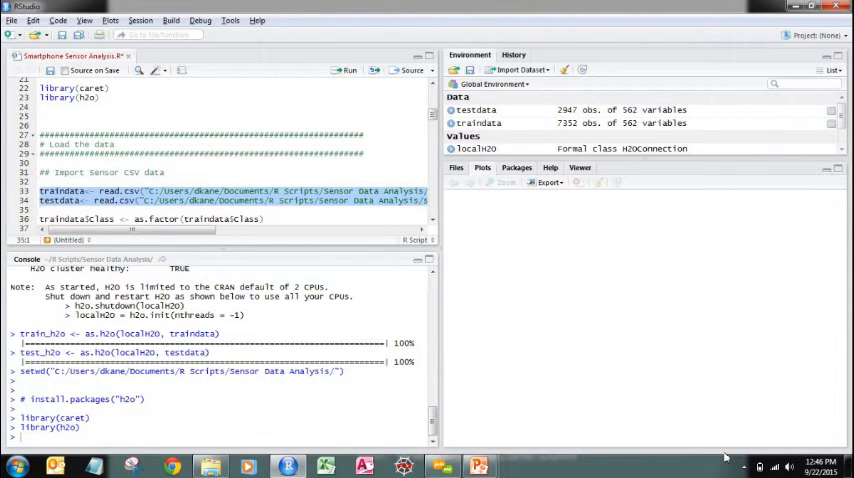
pyautogui.scroll(-3)
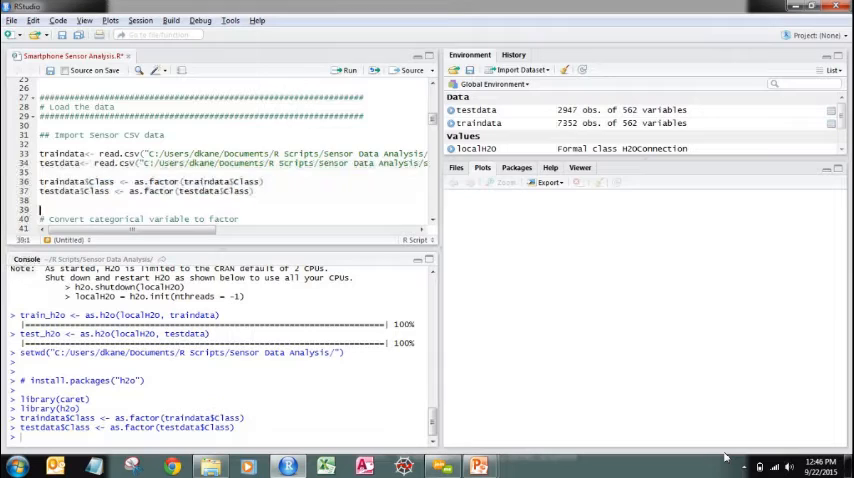
pyautogui.scroll(-3)
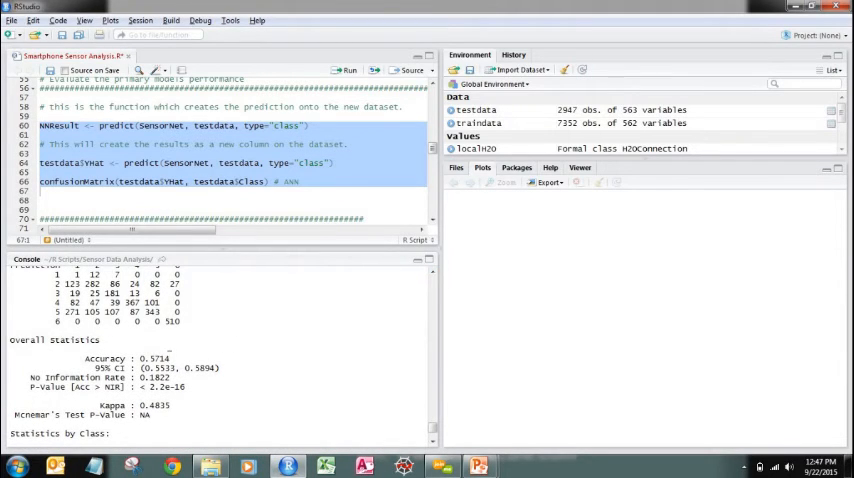
# Step: Highlight the 0.5714 overall accuracy in the SensorNet confusion matrix output
pyautogui.doubleClick(153, 358)
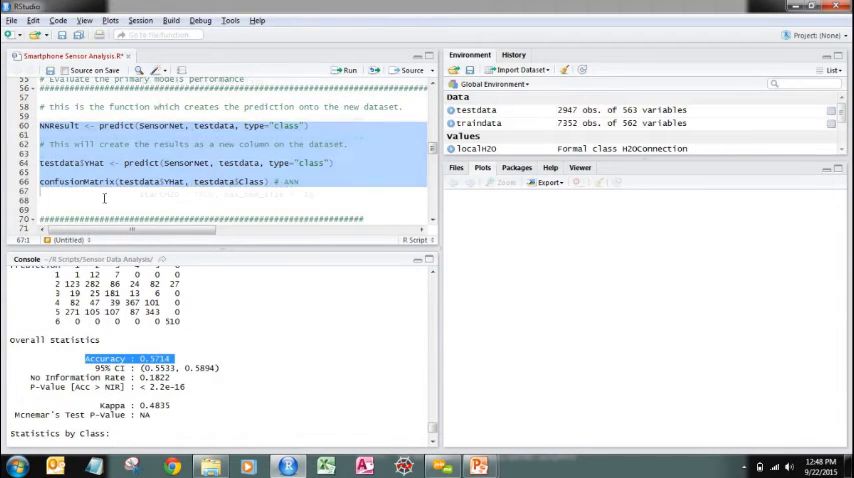
# Step: Scroll the script down to the h2o.init section for the local H2O cluster
pyautogui.scroll(-3)
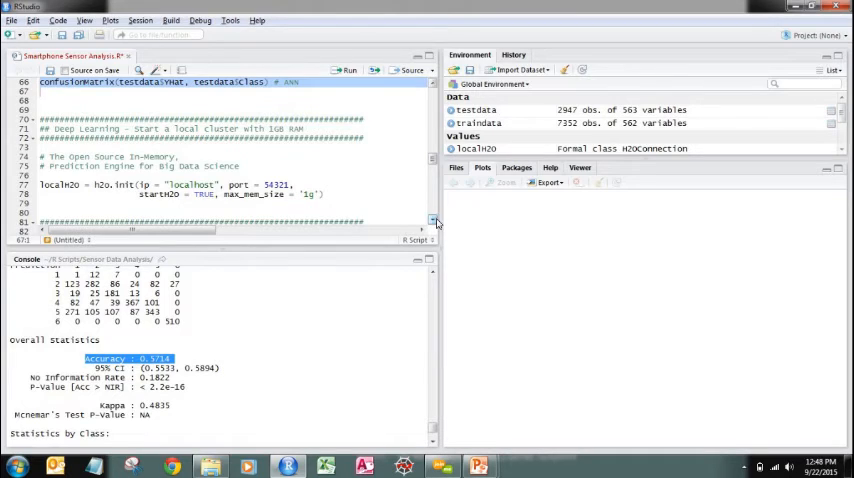
pyautogui.scroll(-3)
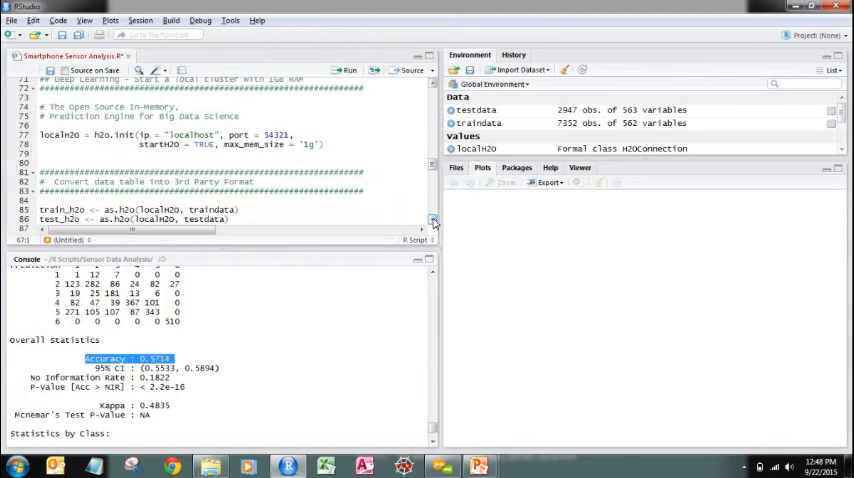
pyautogui.scroll(-3)
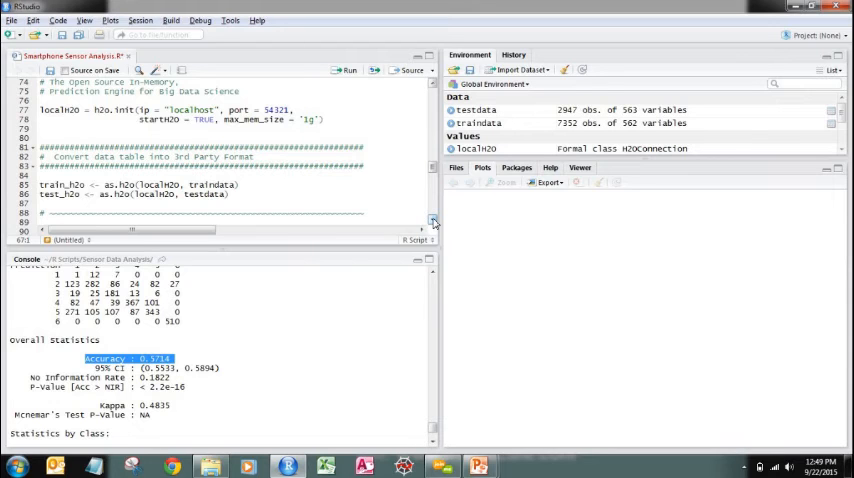
pyautogui.scroll(-3)
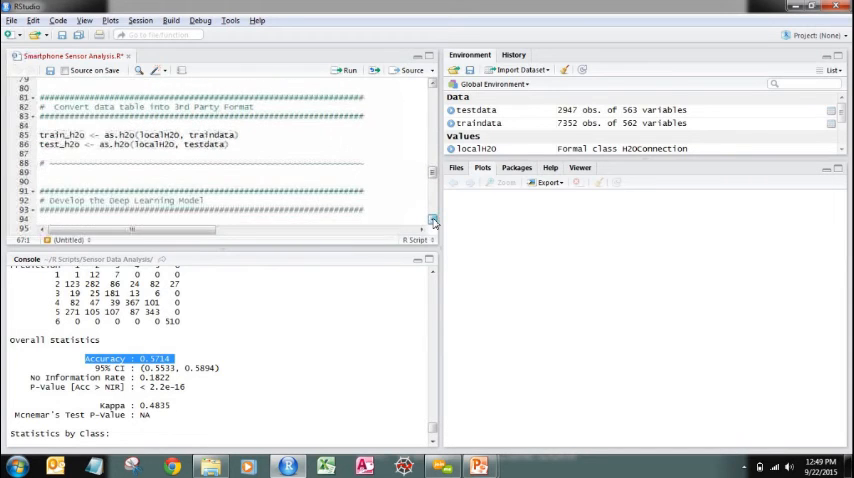